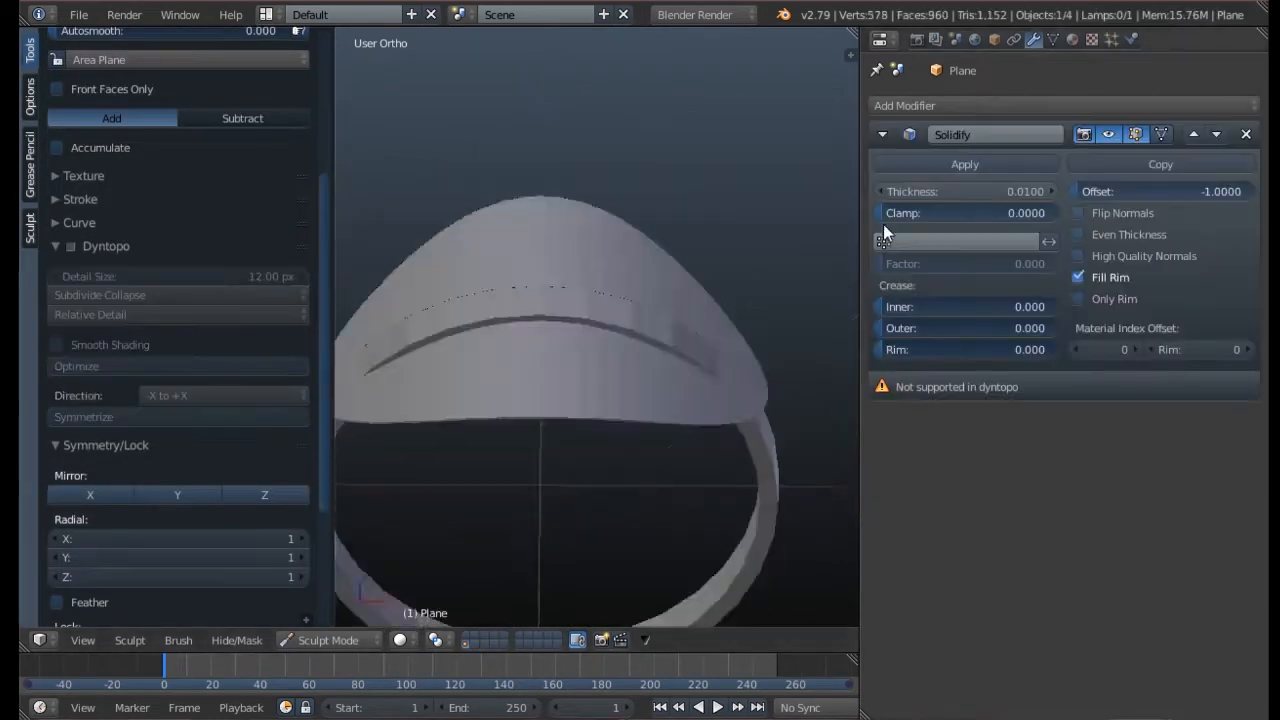
# Apply the Solidify modifier to bake its thickness into the ring band
pyautogui.click(962, 164)
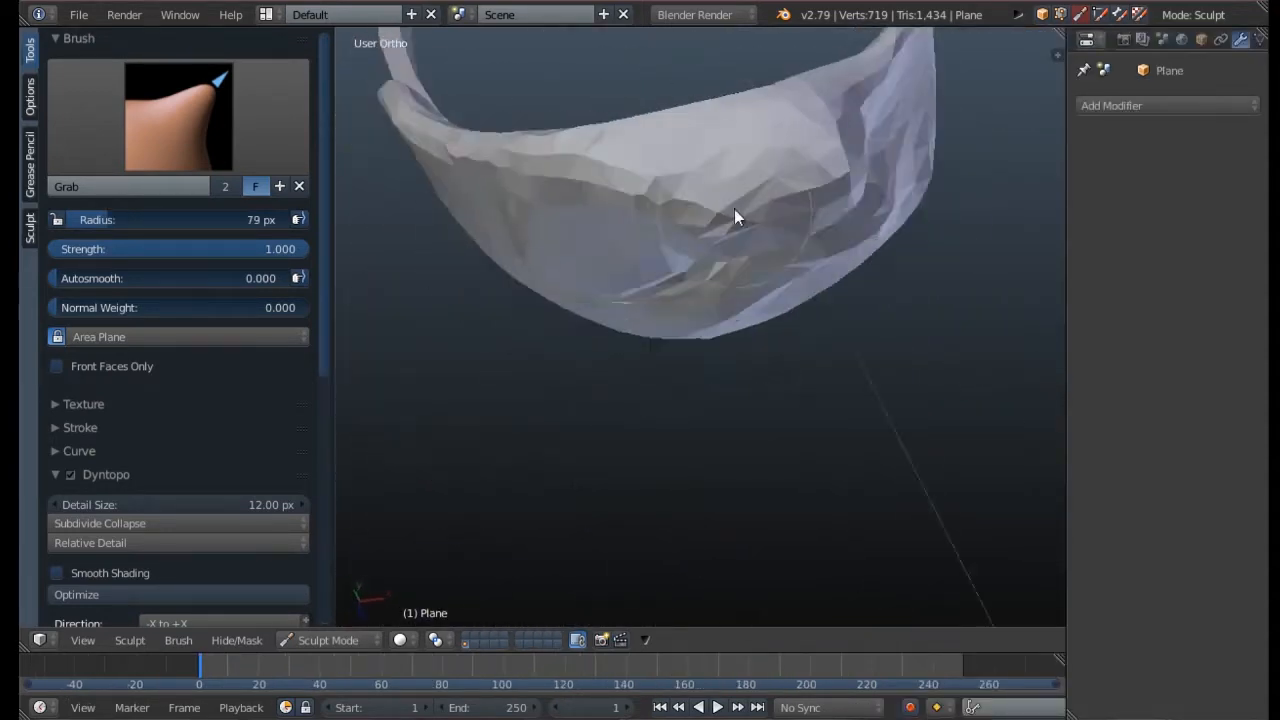
# Sculpt-stroke the band to pull it into a rough skull shape
pyautogui.moveTo(735, 217); pyautogui.dragTo(720, 317)
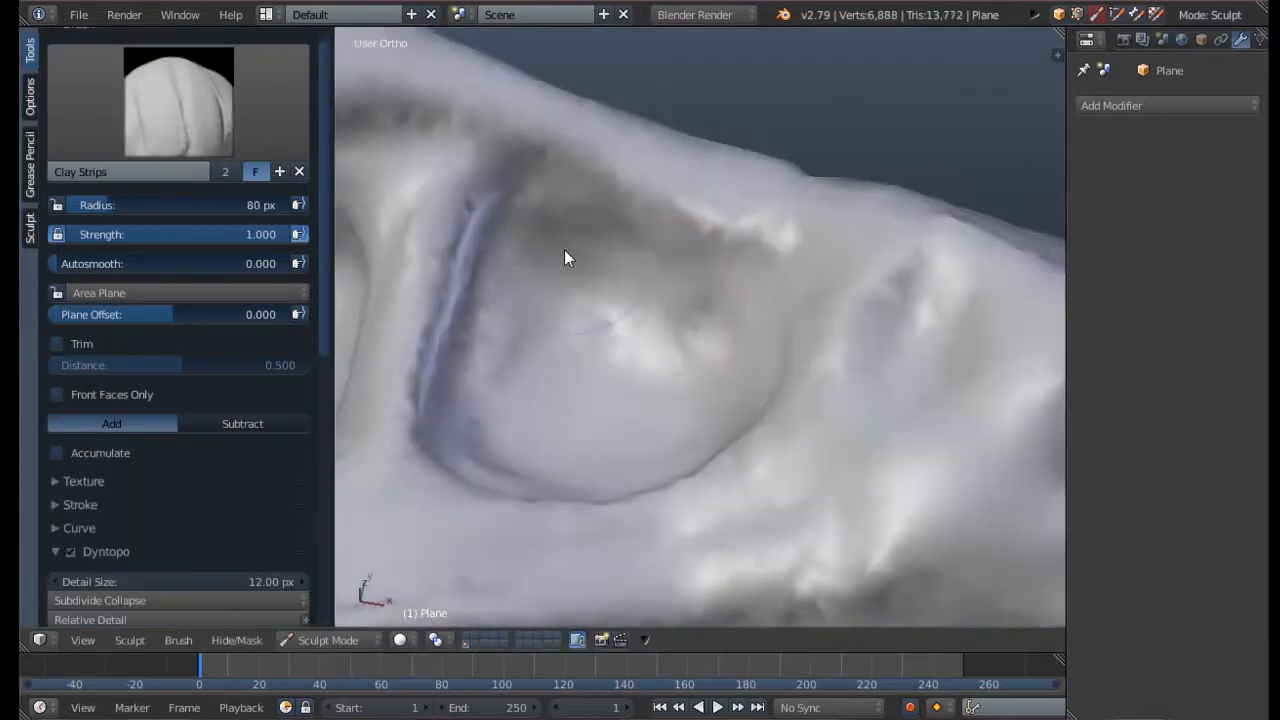
# Build up clay around the eye socket and add knobbly bumps on the skull top
pyautogui.moveTo(565, 258); pyautogui.dragTo(650, 444)
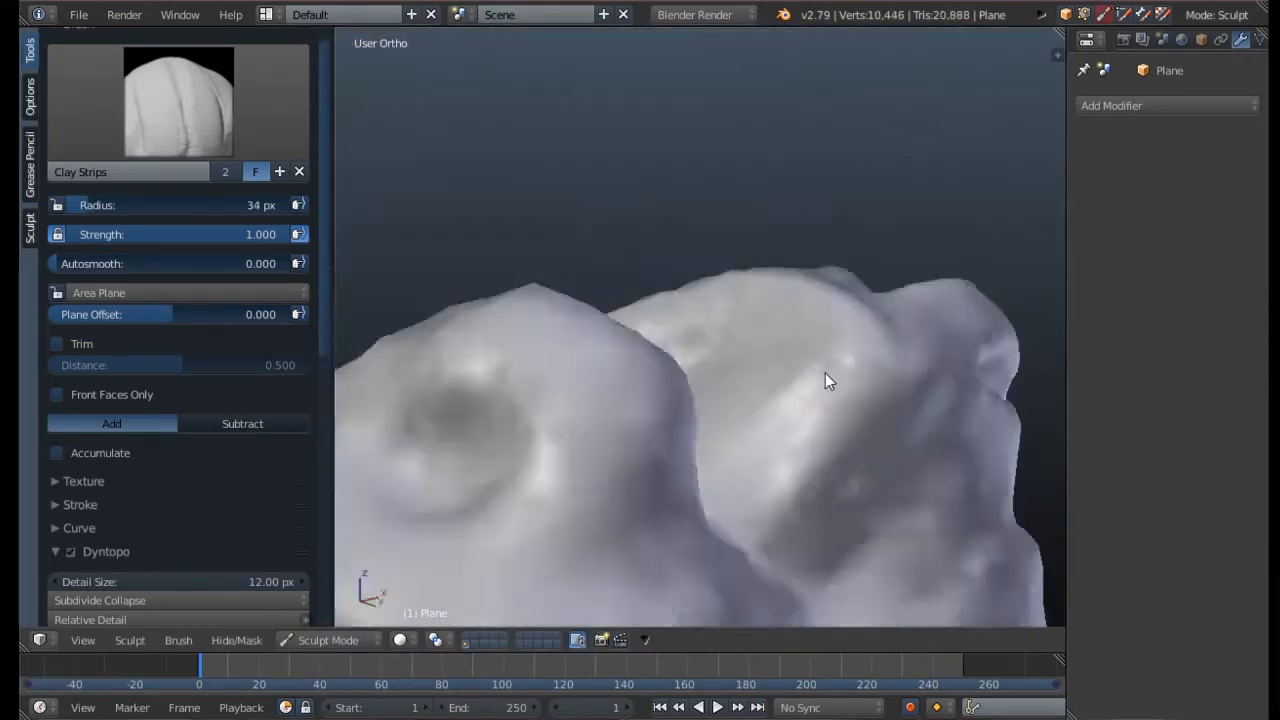
pyautogui.moveTo(830, 380); pyautogui.dragTo(690, 378)
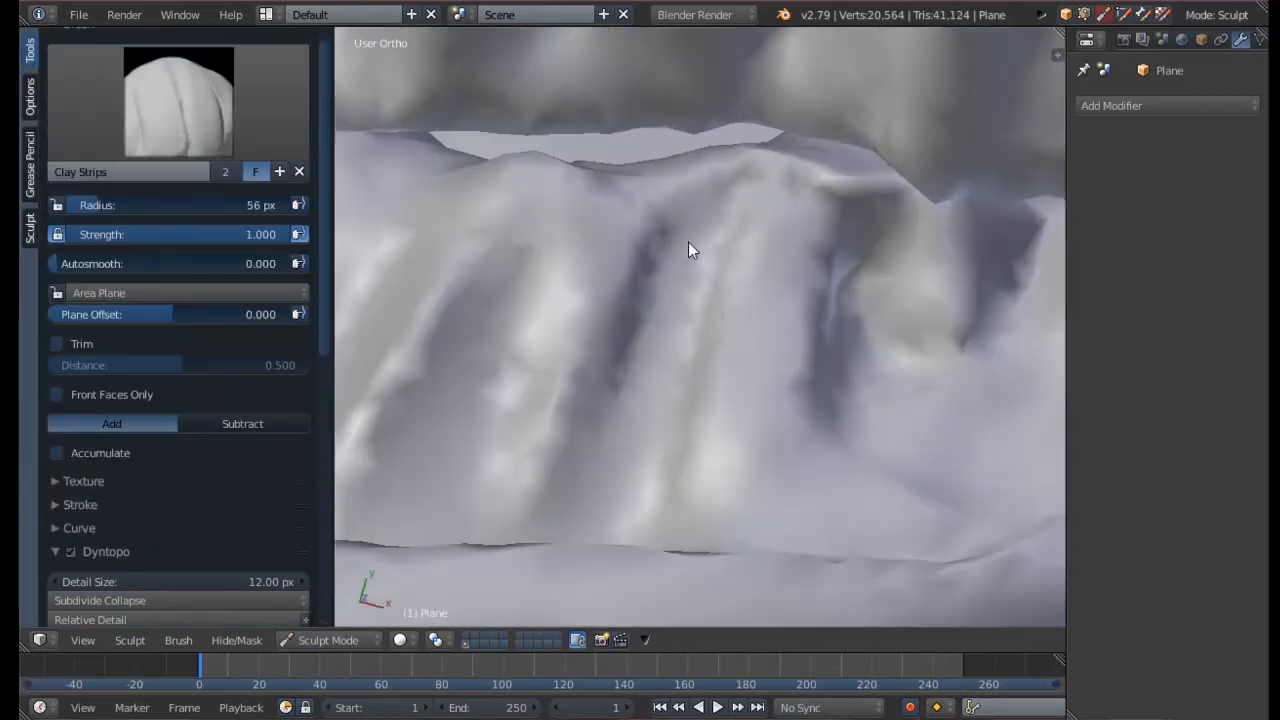
# Deepen the grooves between the teeth and strengthen each tooth's ridges
pyautogui.moveTo(693, 249); pyautogui.dragTo(744, 299)
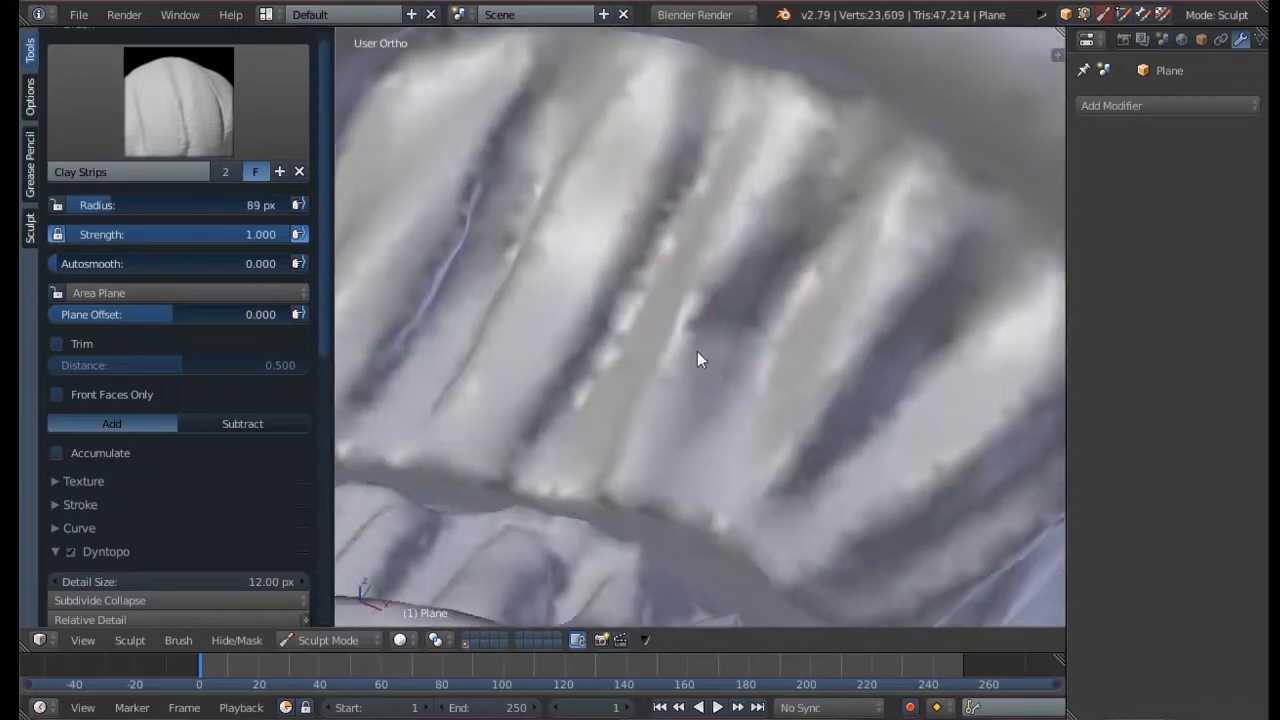
pyautogui.moveTo(700, 360); pyautogui.dragTo(780, 461)
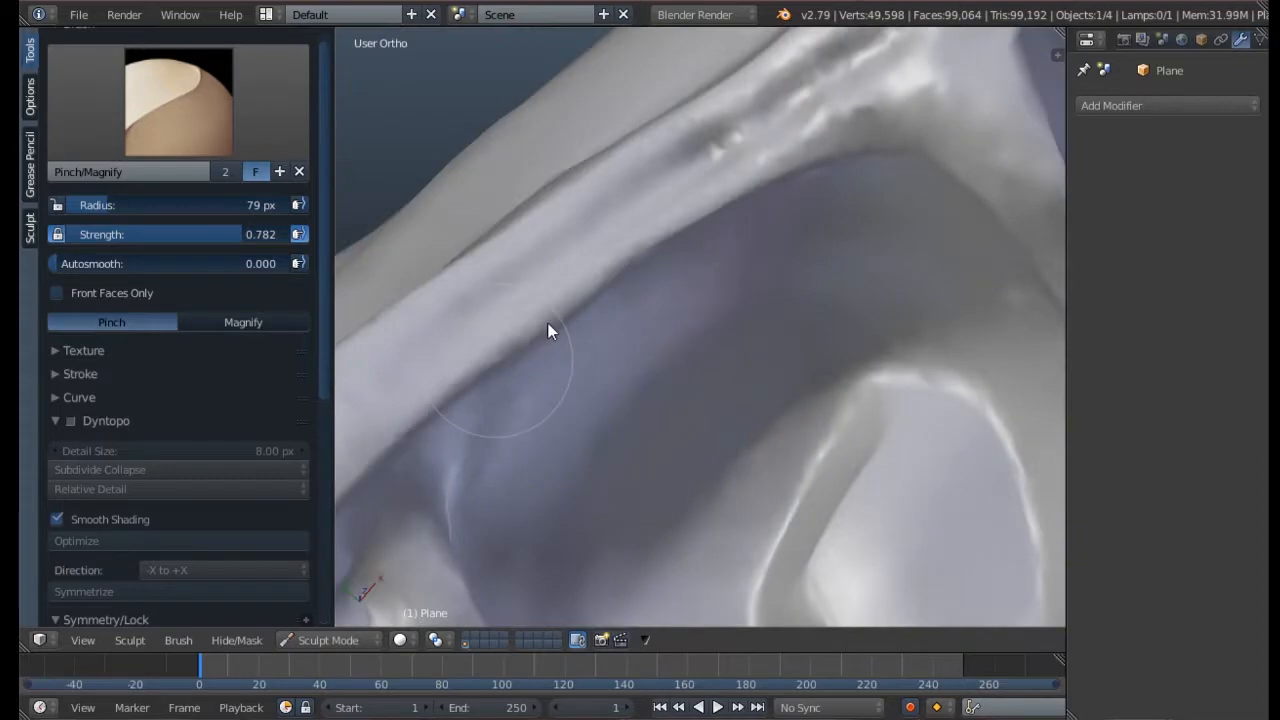
# Sharpen the skull-edge crease, tighten the jaw seam and flatten the bumpy snout edge
pyautogui.moveTo(550, 330); pyautogui.dragTo(715, 353)
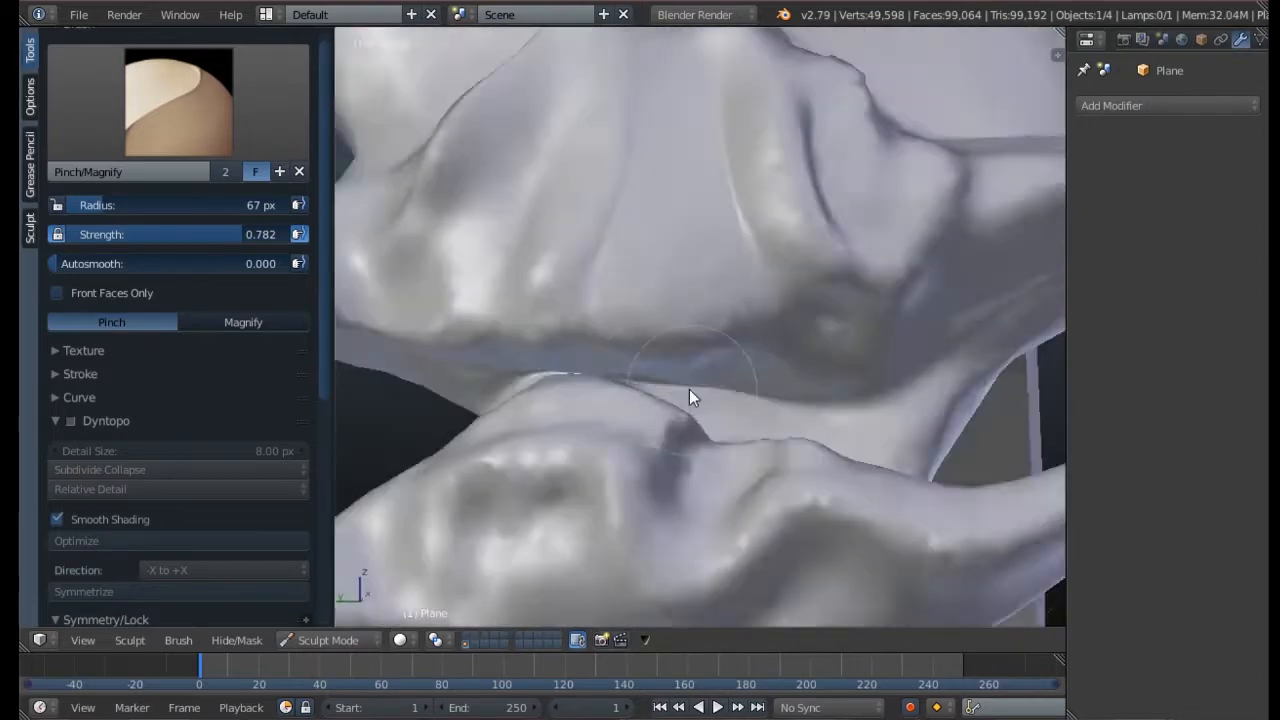
pyautogui.moveTo(695, 397); pyautogui.dragTo(750, 300)
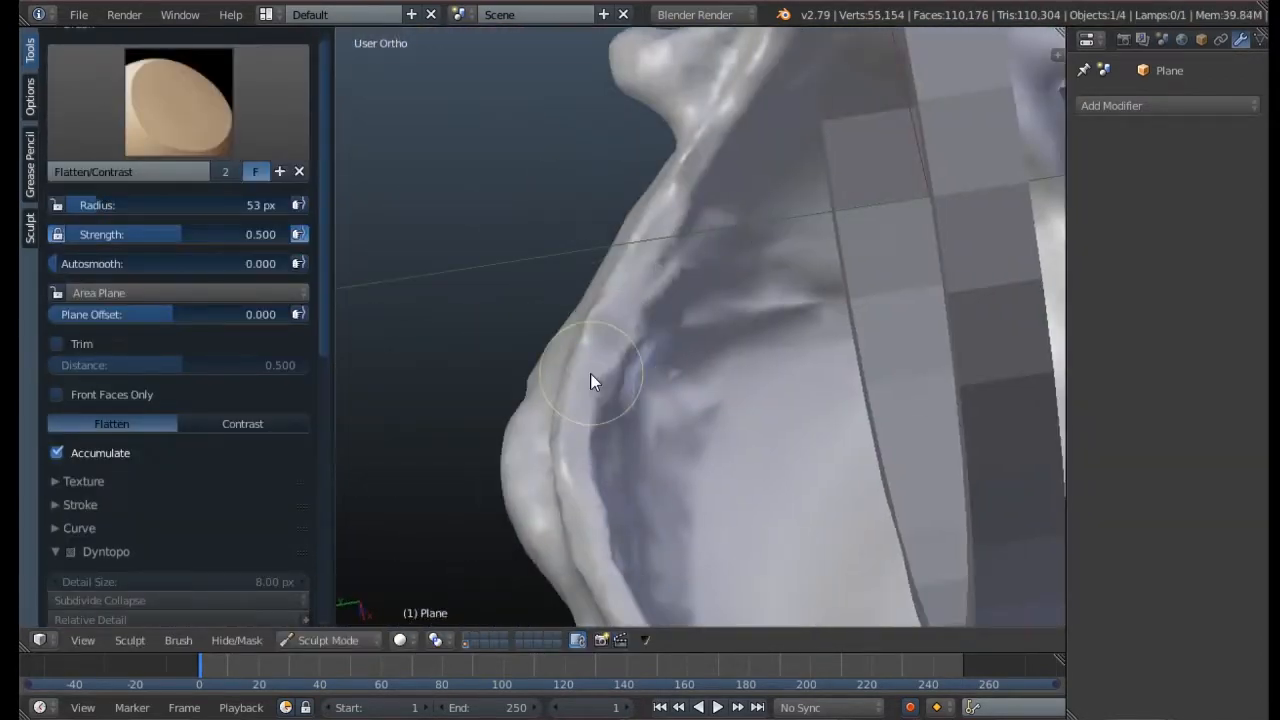
pyautogui.moveTo(593, 381); pyautogui.dragTo(730, 467)
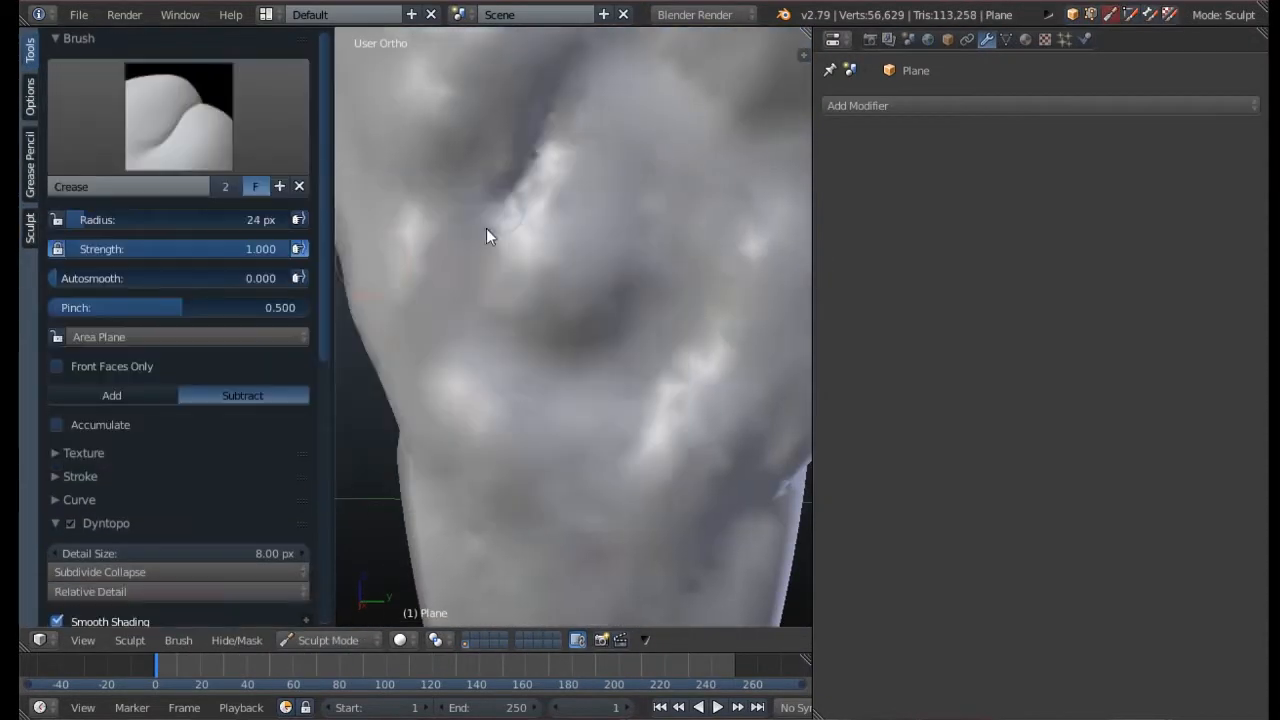
# Carve a crease into the skull's surface with the Crease brush
pyautogui.moveTo(490, 235); pyautogui.dragTo(645, 195)
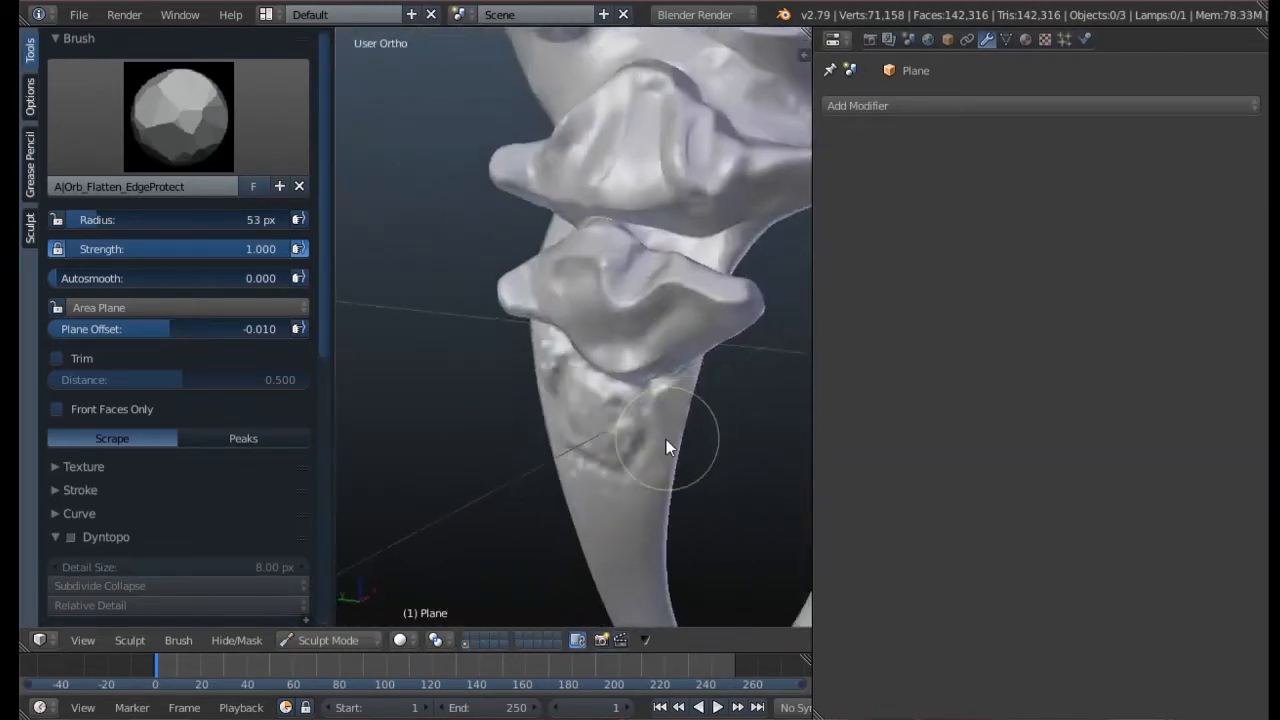
# Scrape down the rough bone under the teeth, then select the Layer brush
pyautogui.click(178, 116)
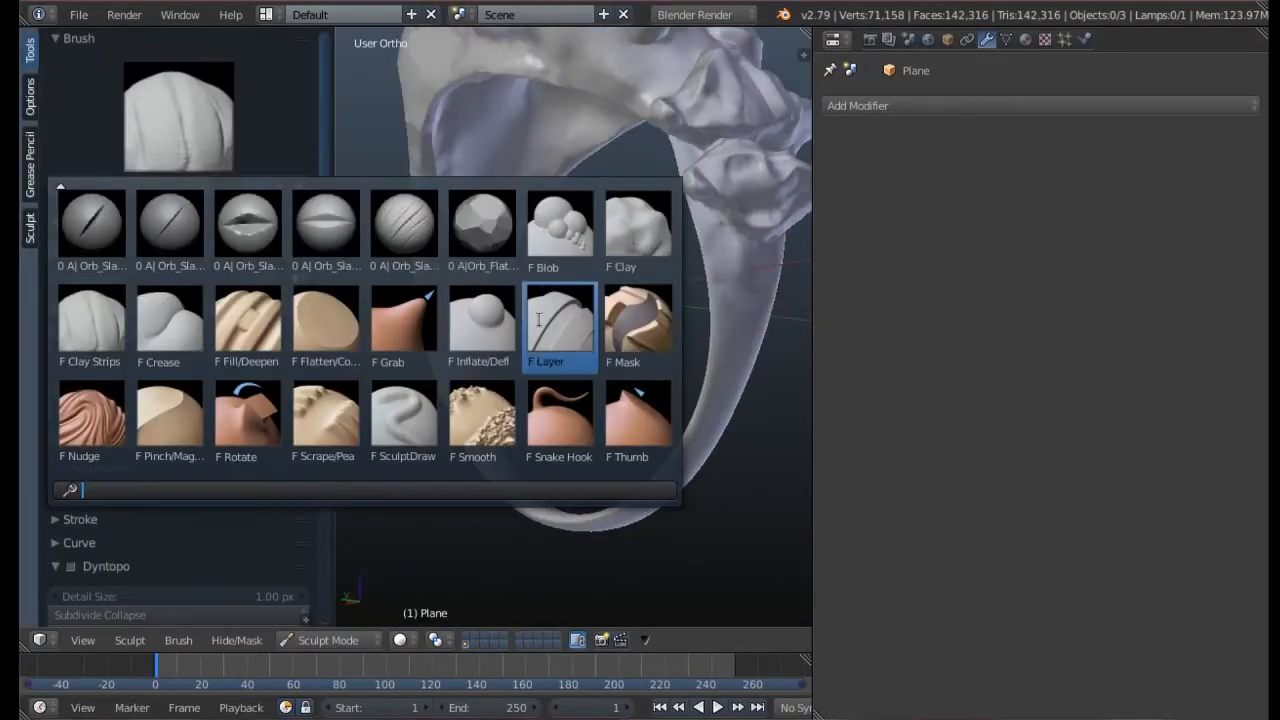
pyautogui.click(481, 328)
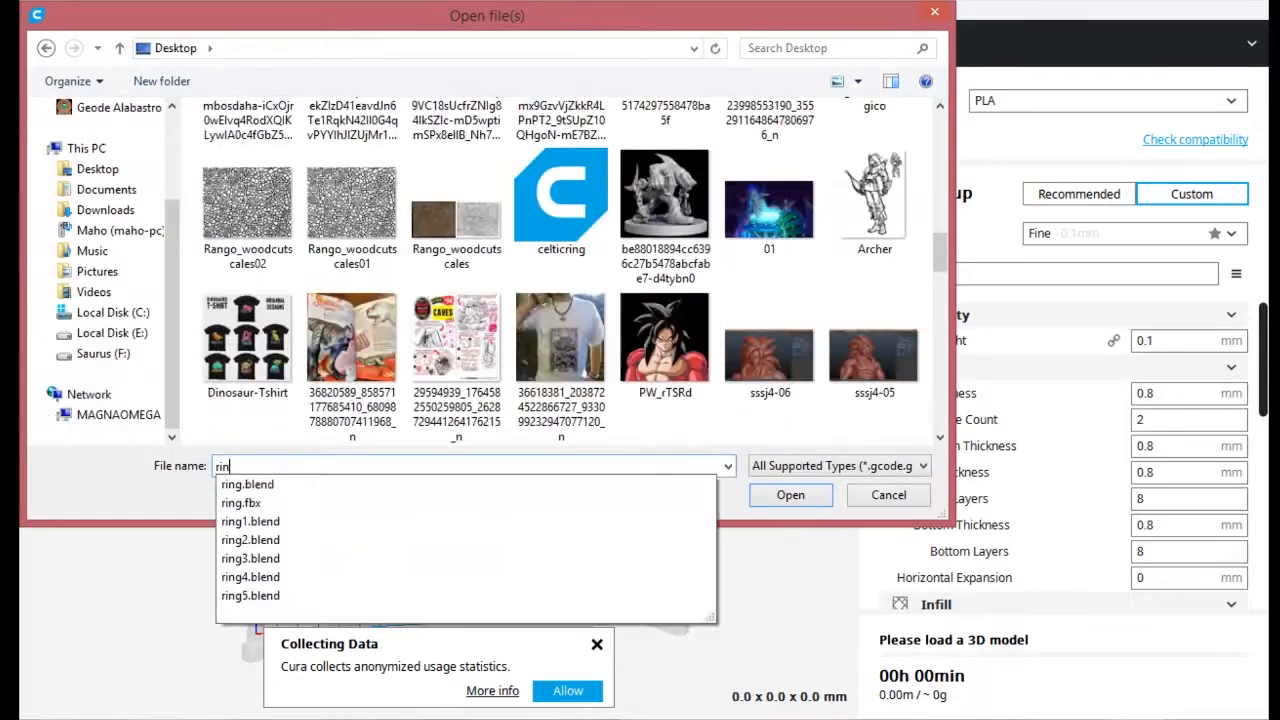
# Pick the ring model file from the Desktop in Cura's open dialog
pyautogui.click(887, 495)
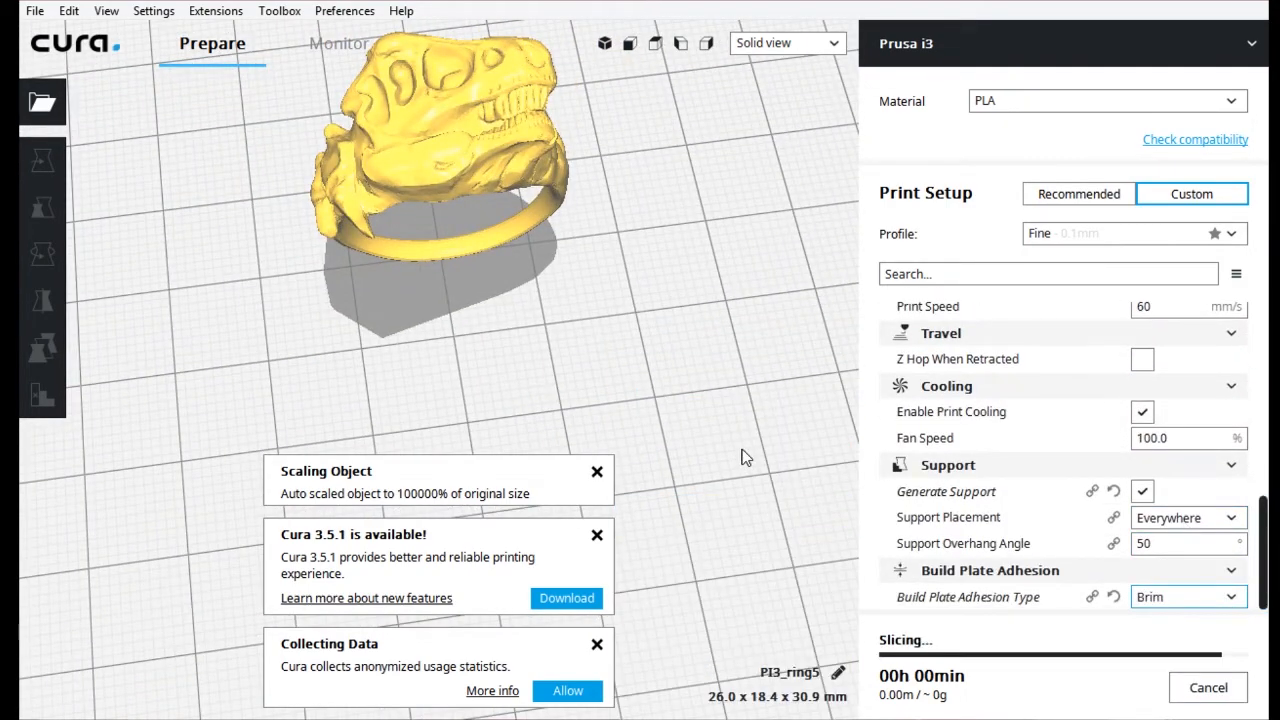
# Switch Cura's view from Solid view to Layer view
pyautogui.click(786, 43)
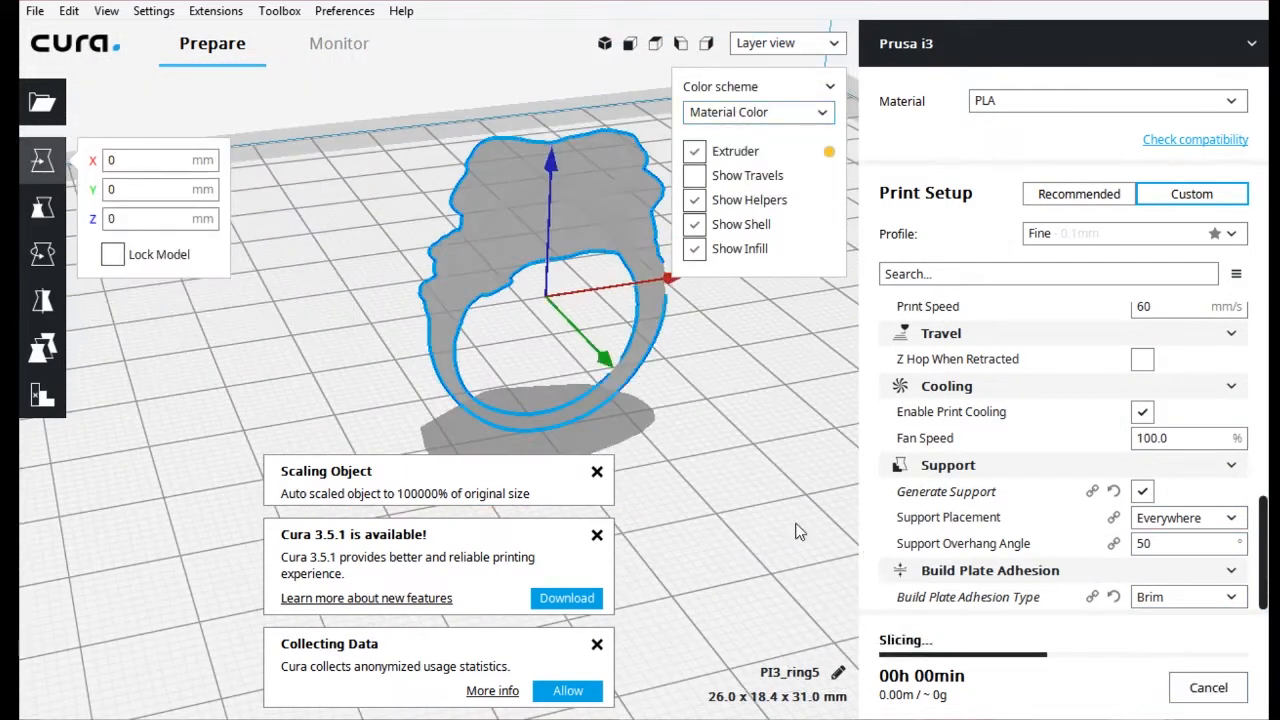